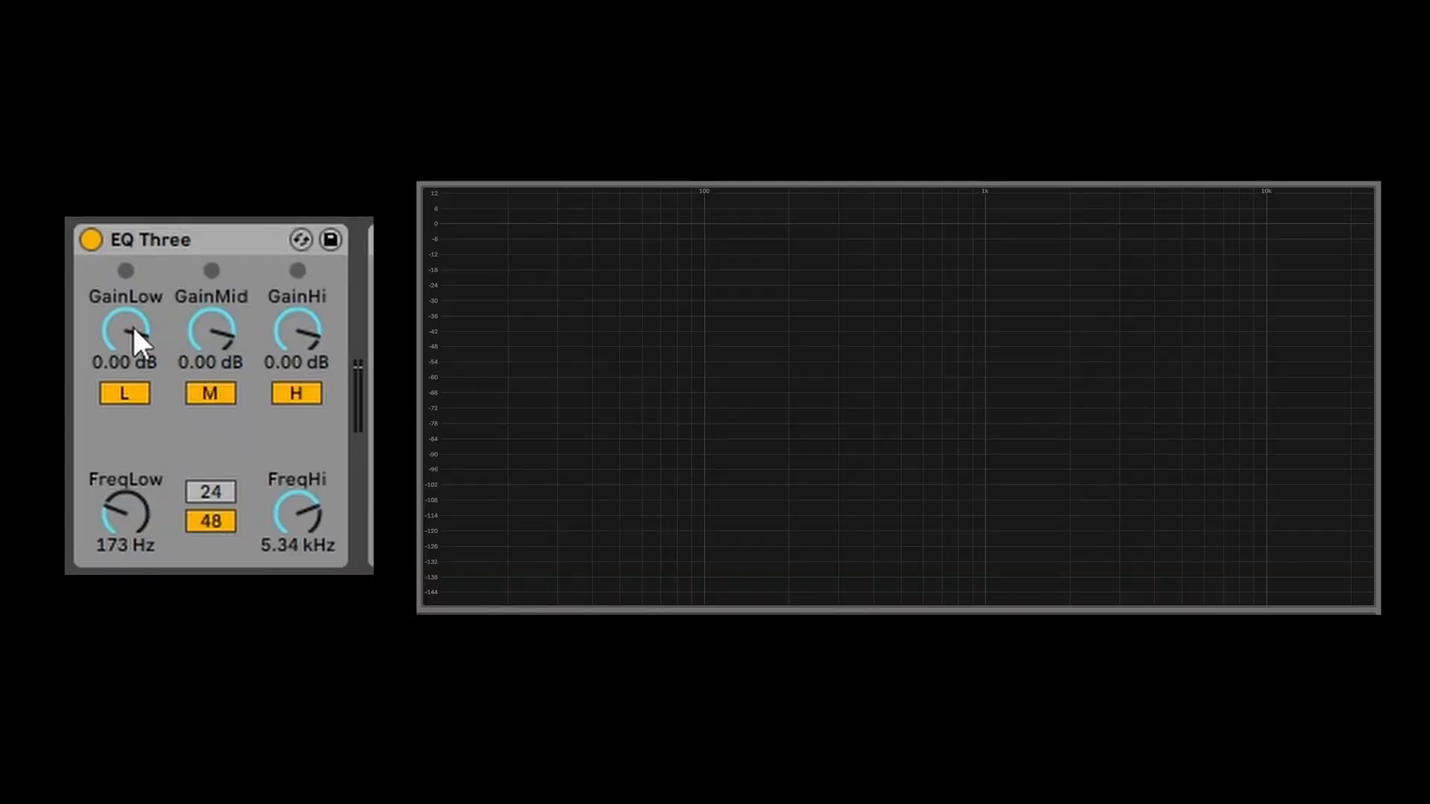
mouse_move(292, 374)
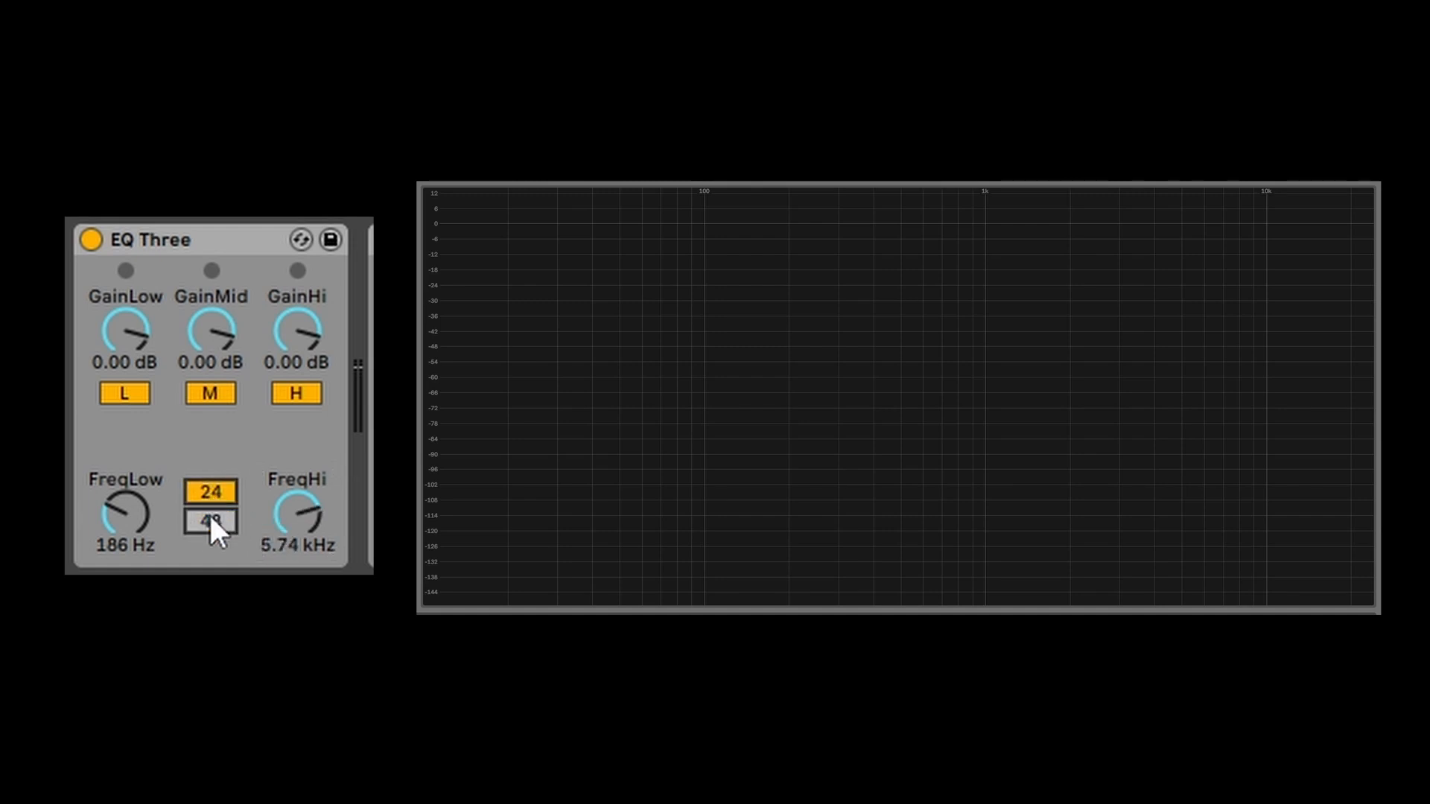
Step: Return the EQ Three crossover slope to 48 dB
left_click(208, 519)
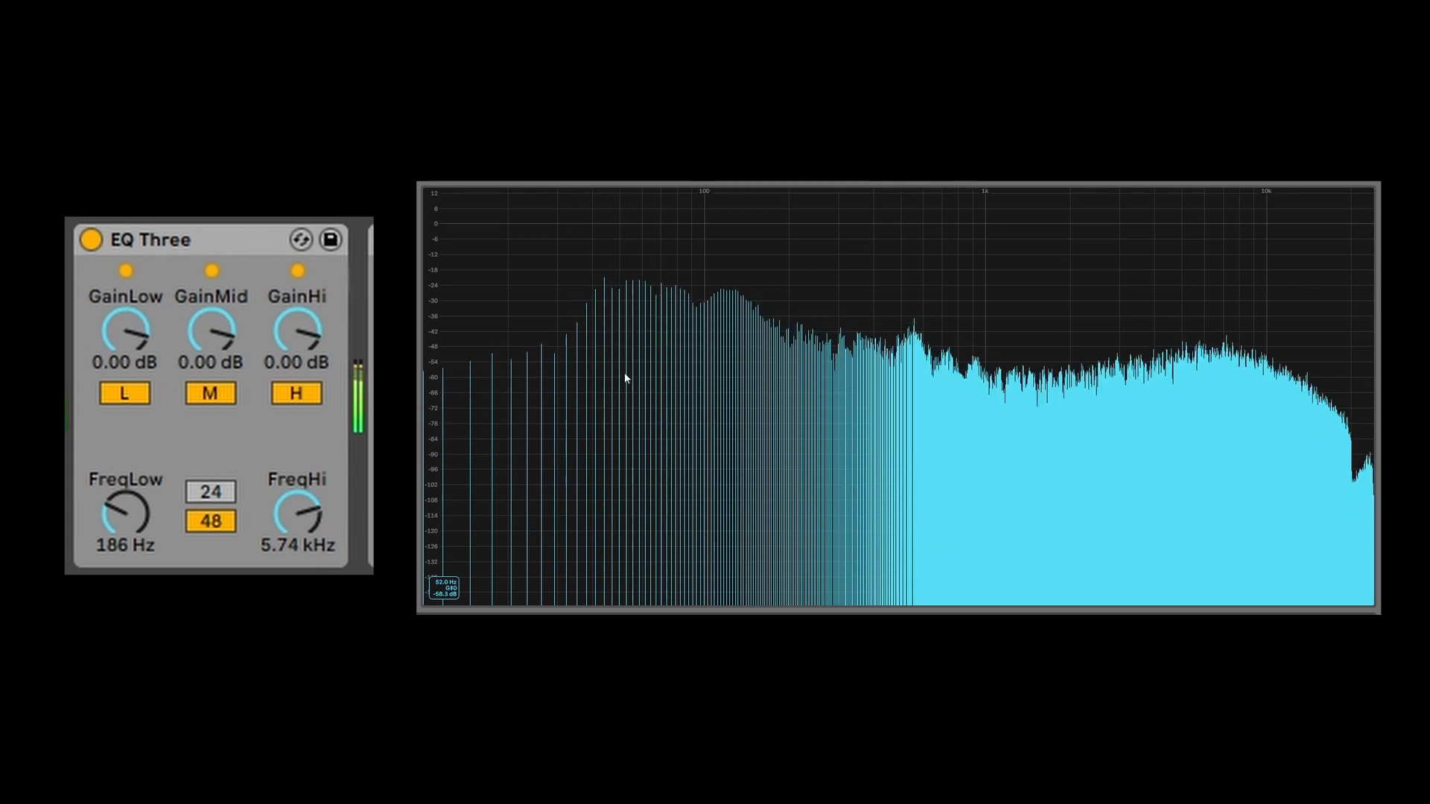
Step: Drag the EQ Three mid gain down to -inf dB, keeping low and high bands at 0 dB
left_click_drag(211, 334, 211, 310)
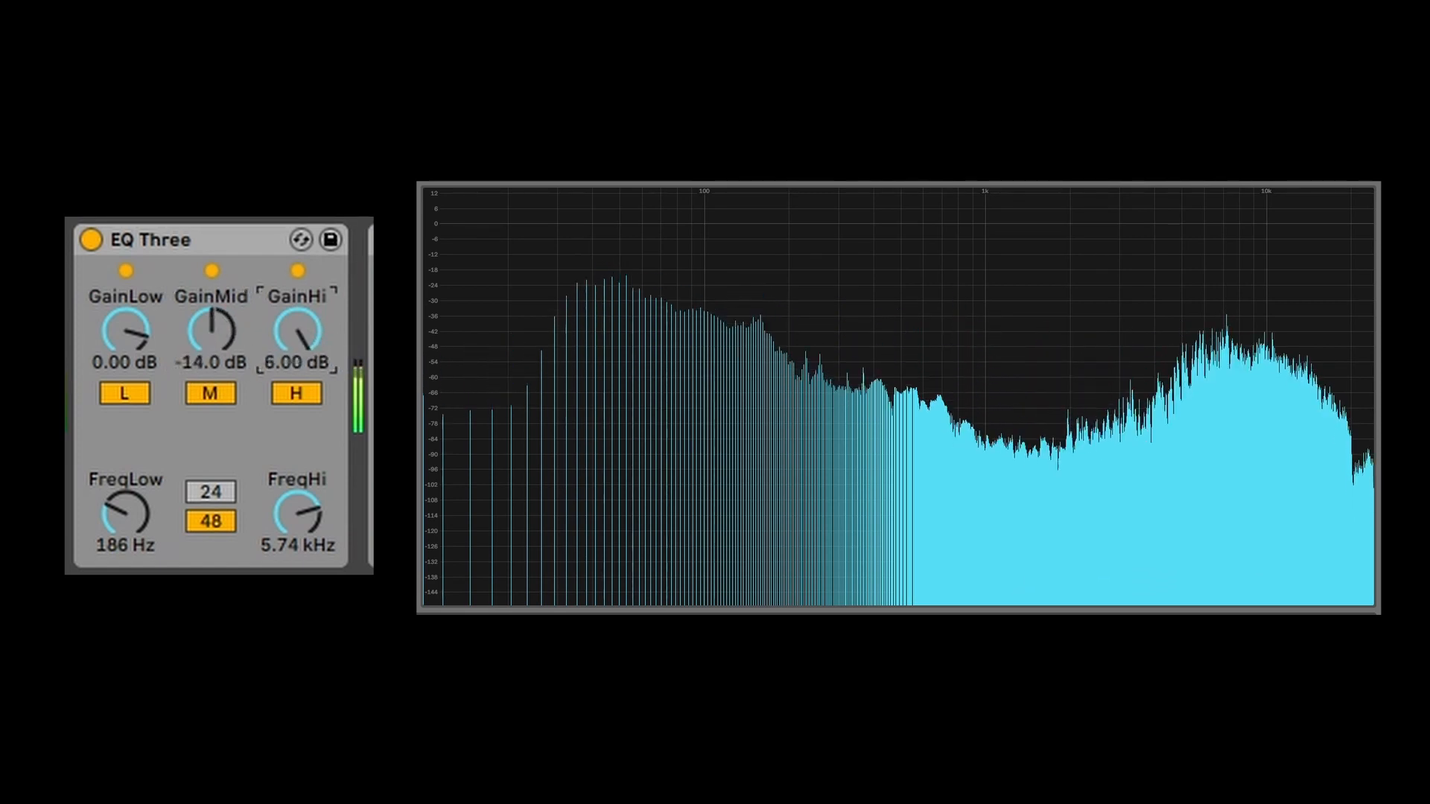
mouse_move(293, 330)
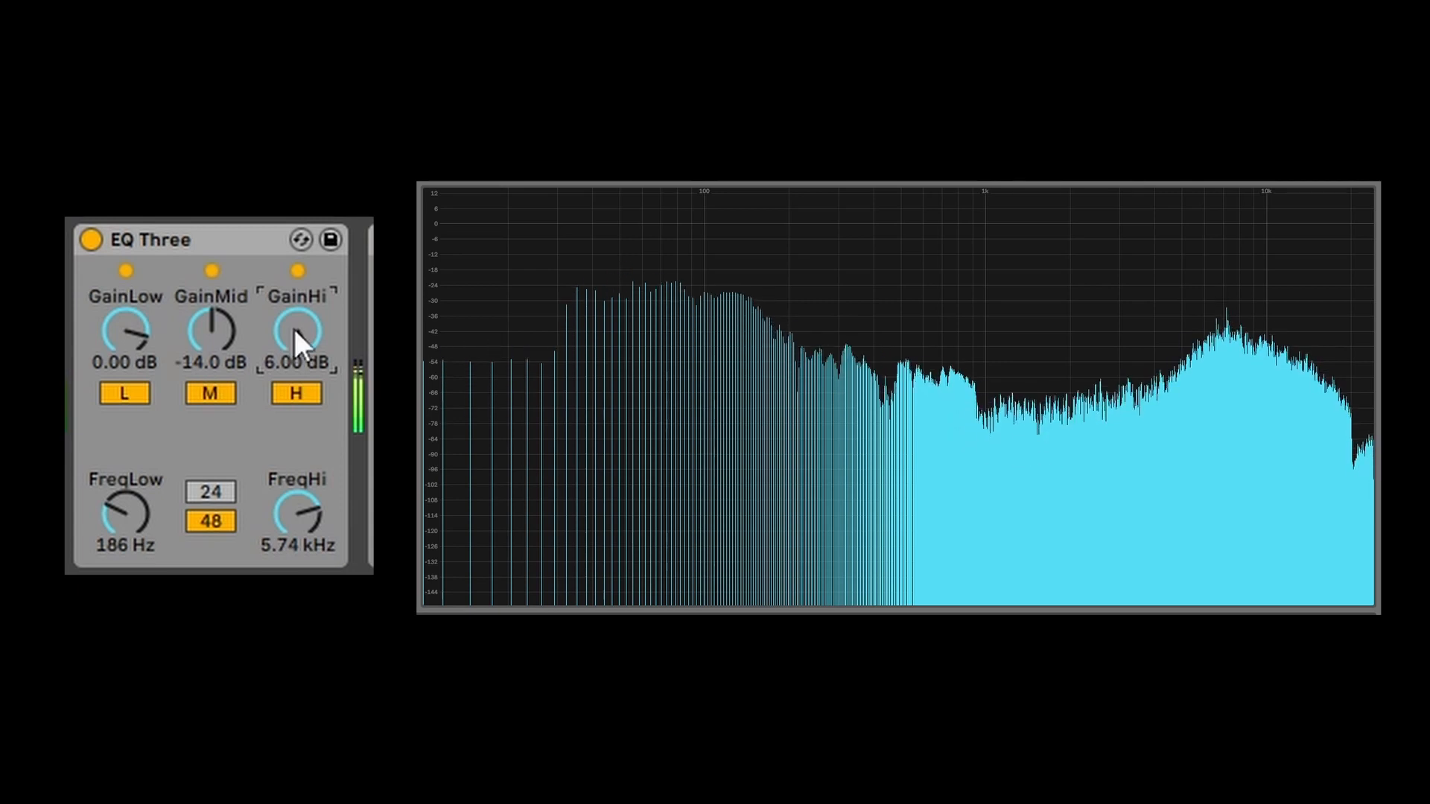
left_click_drag(210, 330, 210, 346)
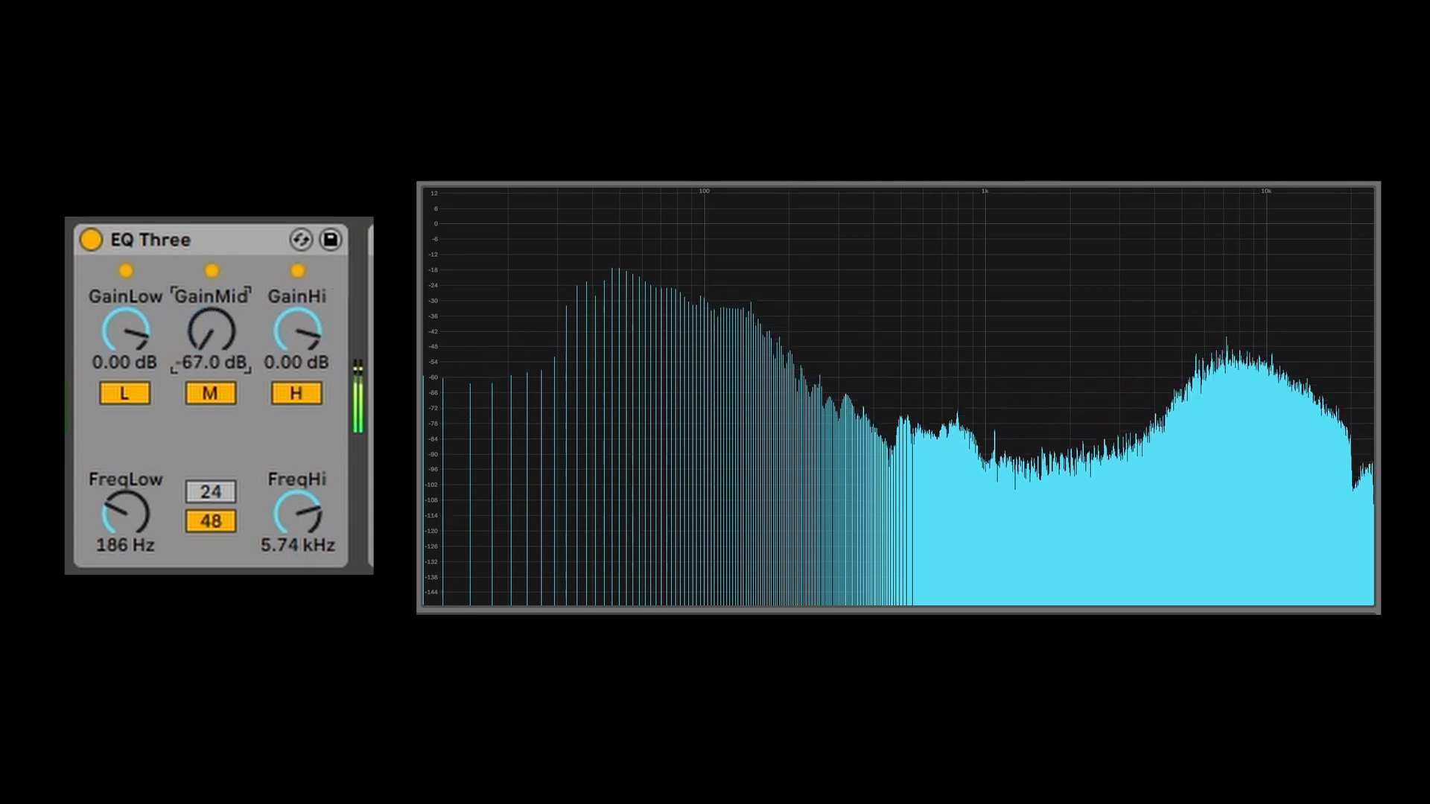
left_click_drag(208, 329, 212, 356)
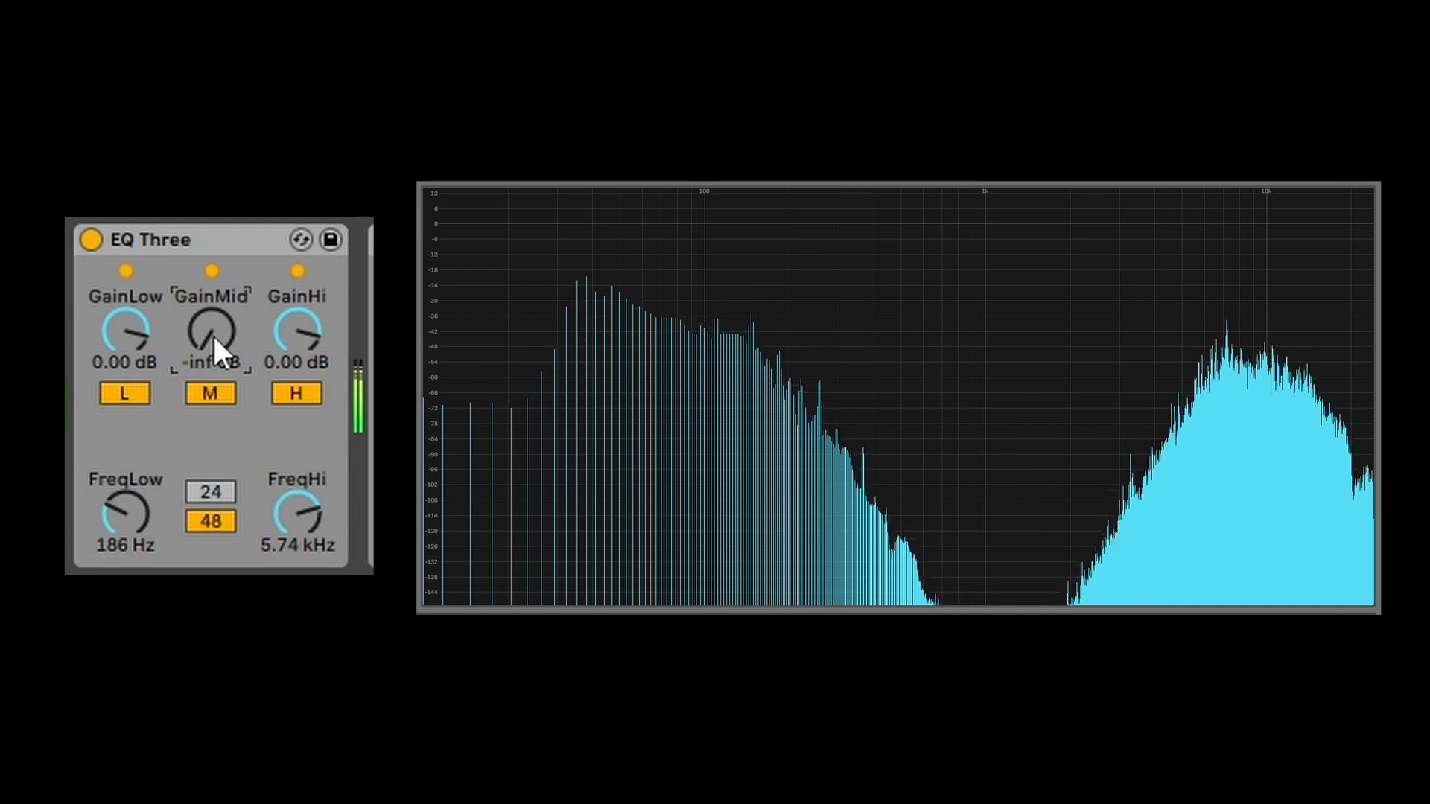
left_click_drag(210, 330, 210, 314)
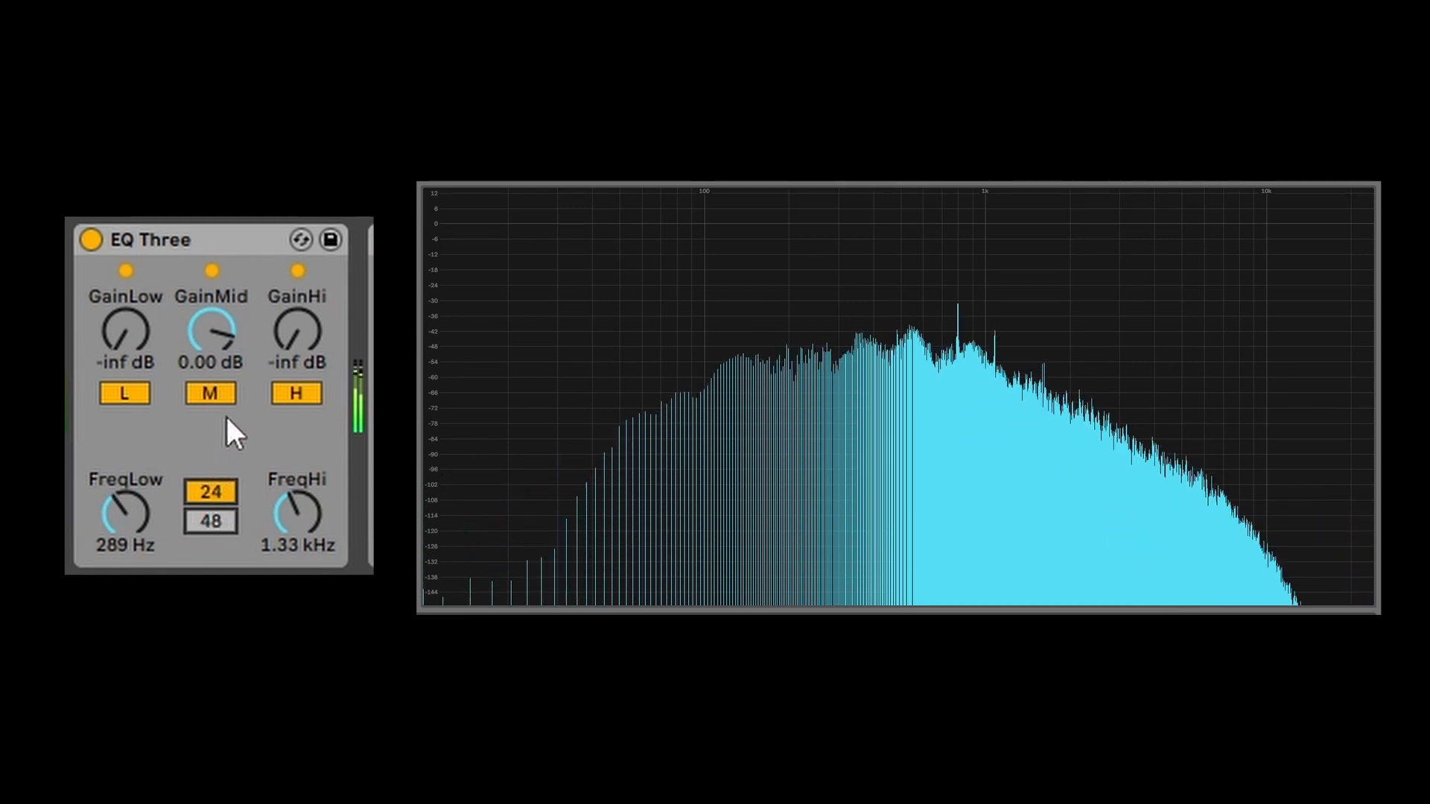
Step: Select the 48 dB slope and adjust the band gain knob
left_click(210, 520)
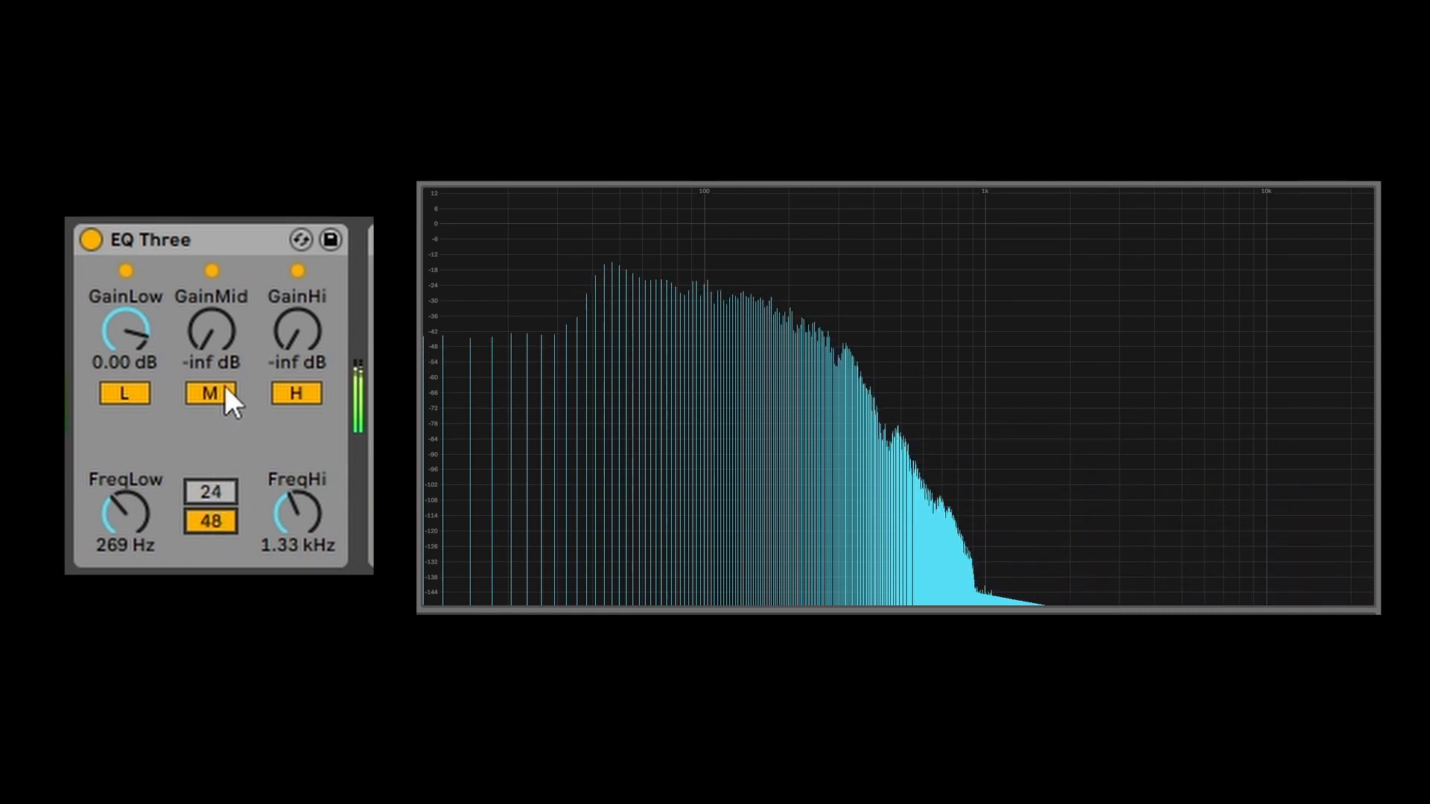
left_click_drag(211, 328, 210, 301)
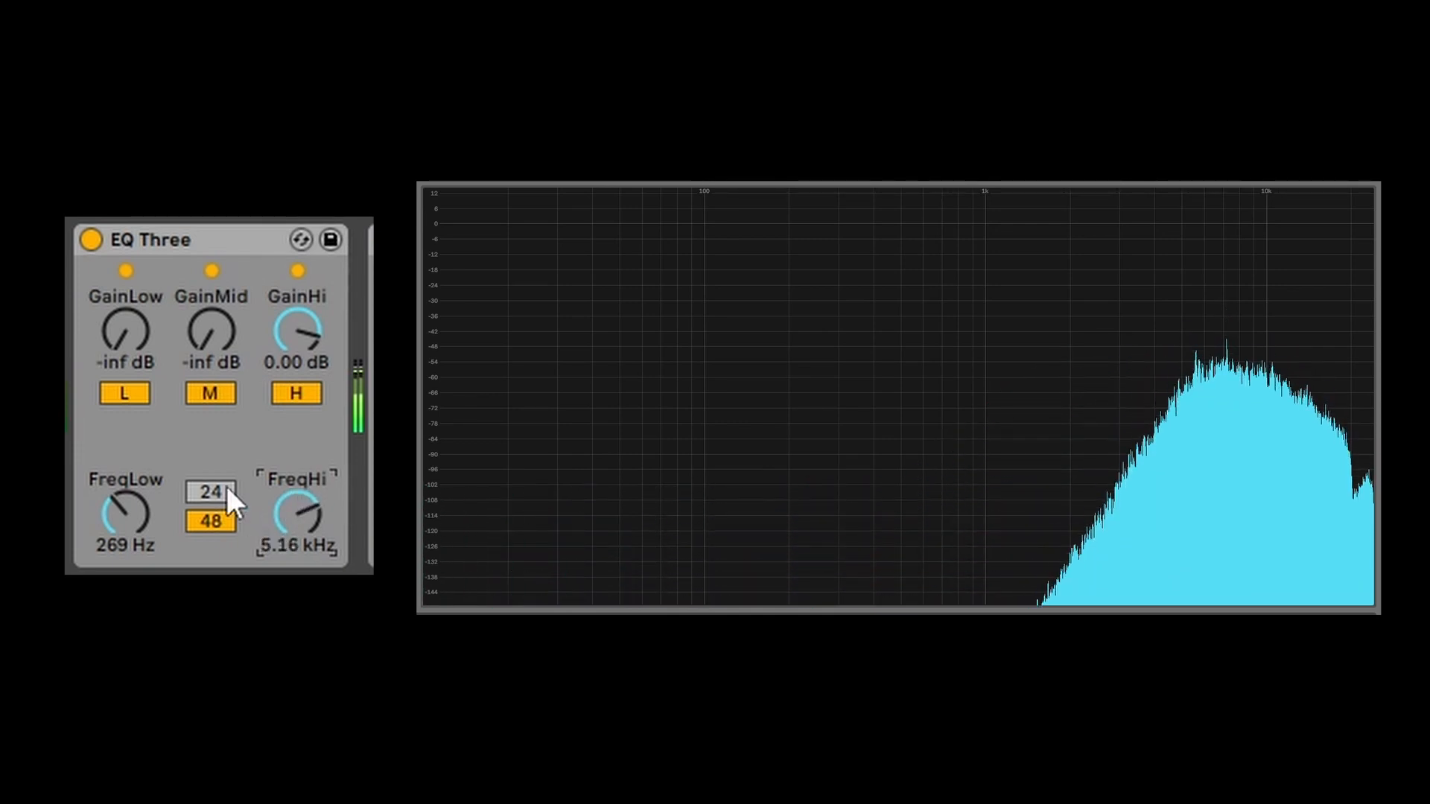
Step: Compare 24 and 48 dB slopes, then raise GainMid back to 0 dB
left_click(210, 493)
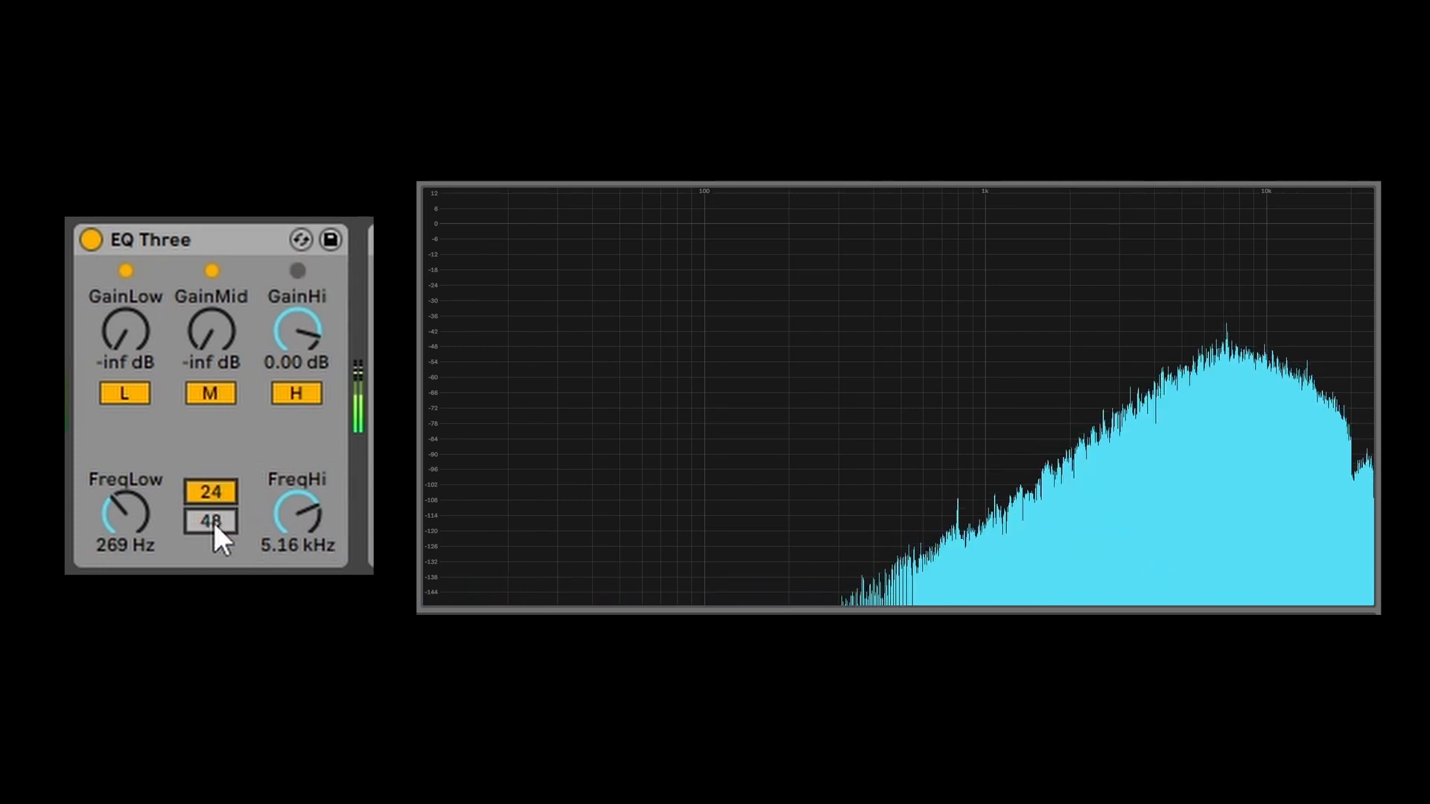
left_click(295, 269)
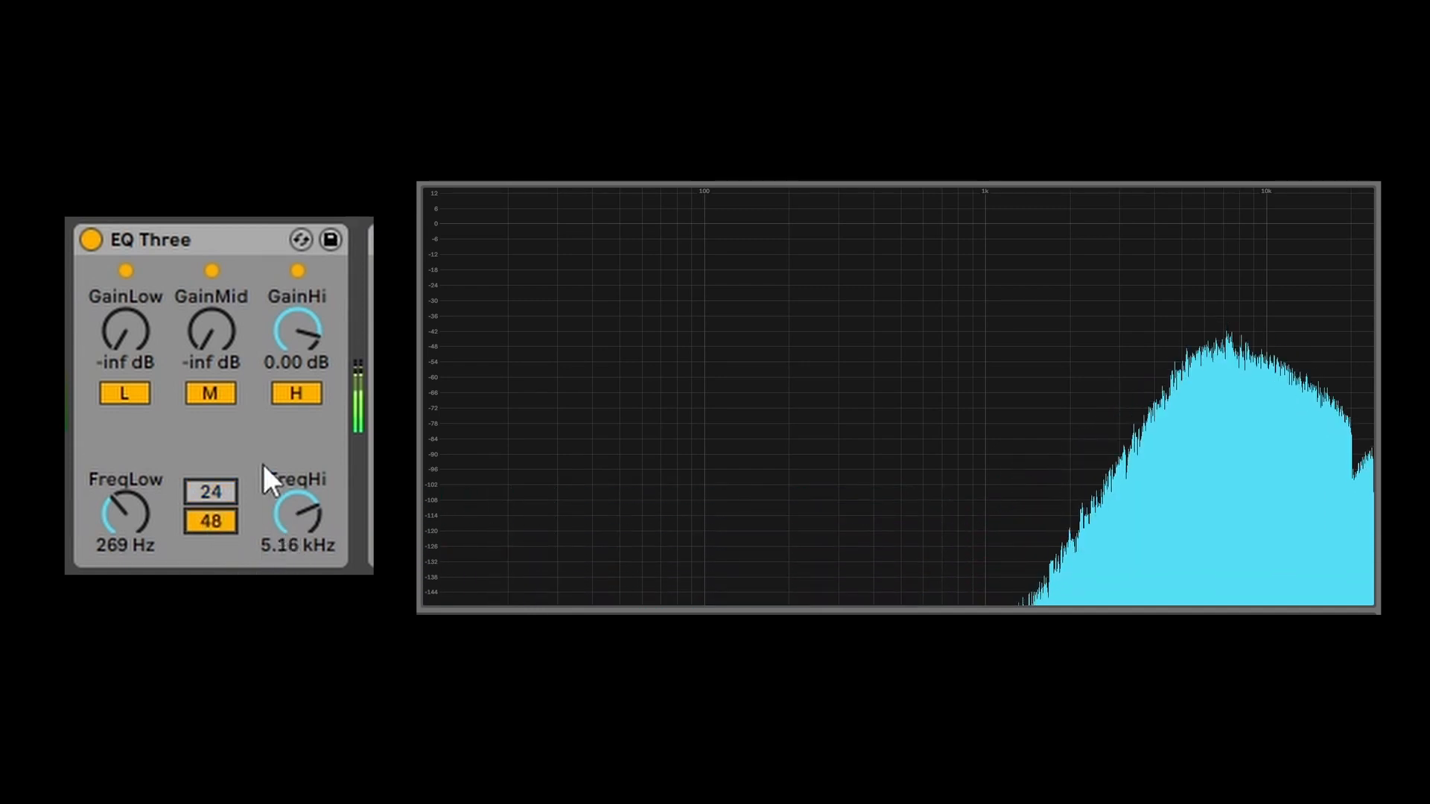
left_click_drag(210, 328, 210, 310)
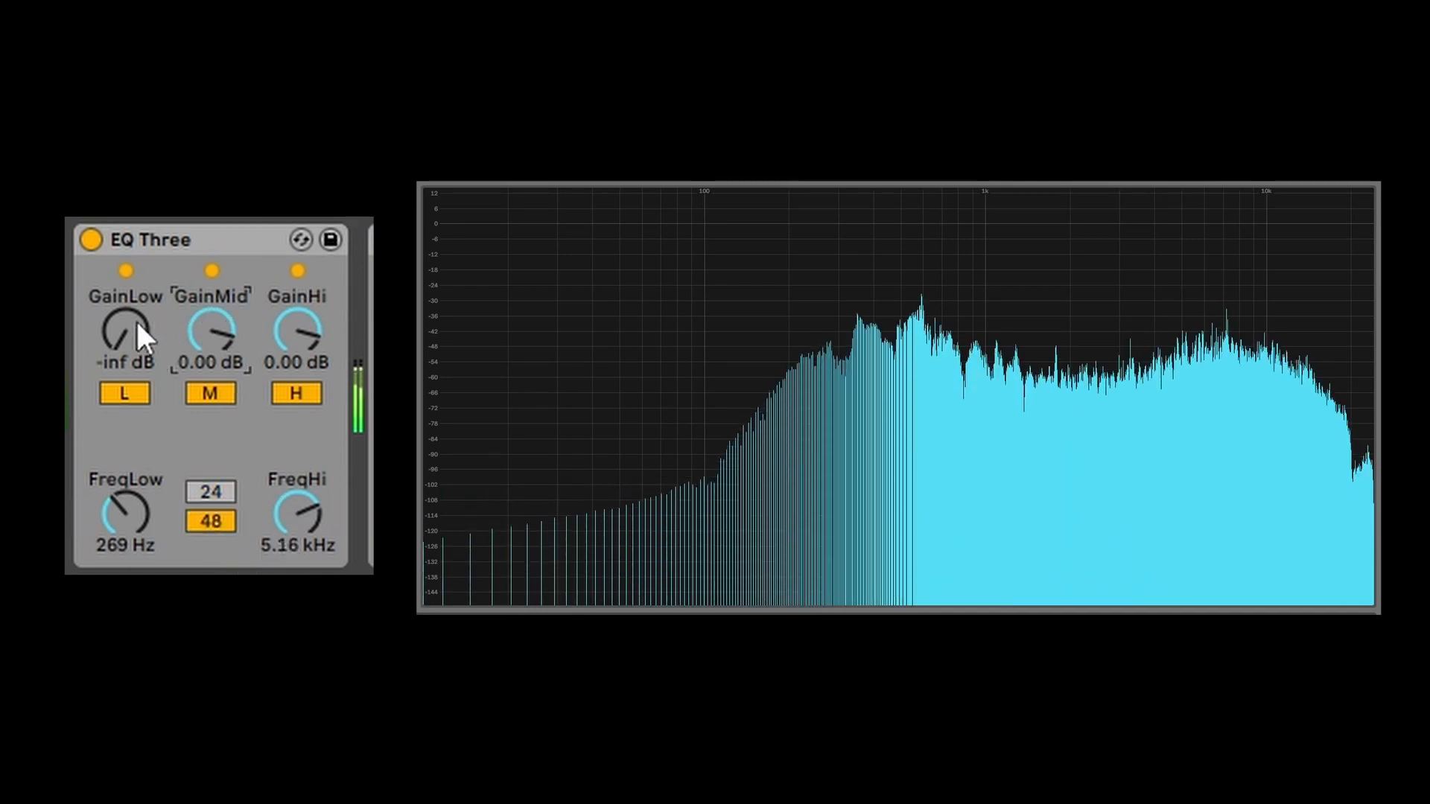